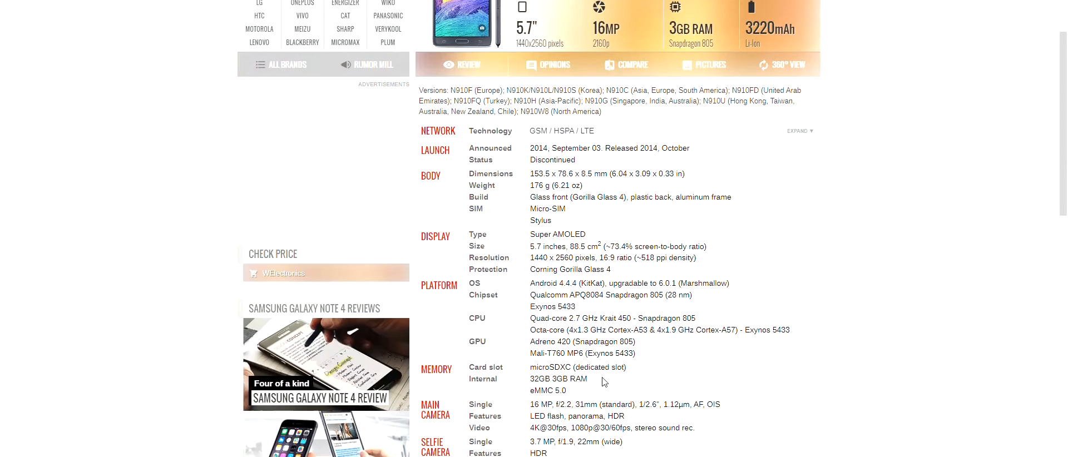
Step: Scroll the Galaxy Note 4 spec page down to the Sound section
scroll("down", 3)
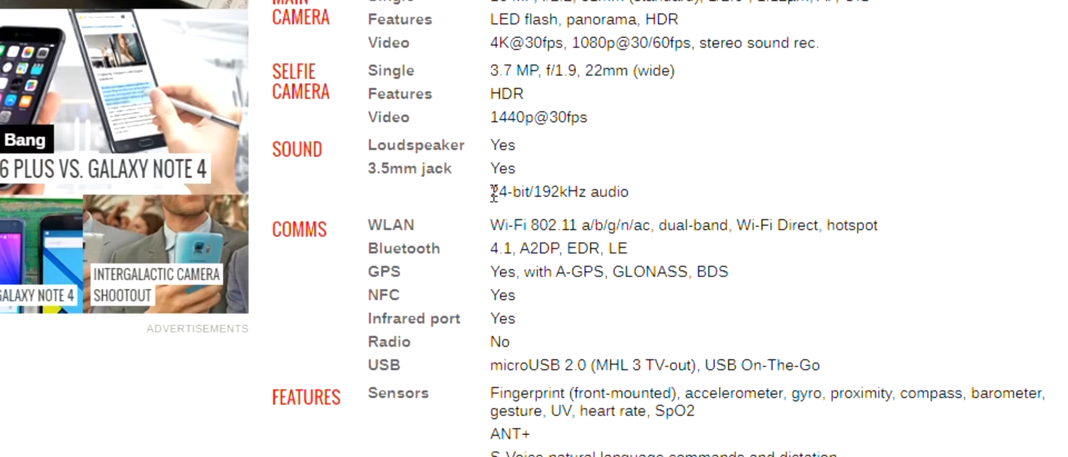
mouse_move(689, 200)
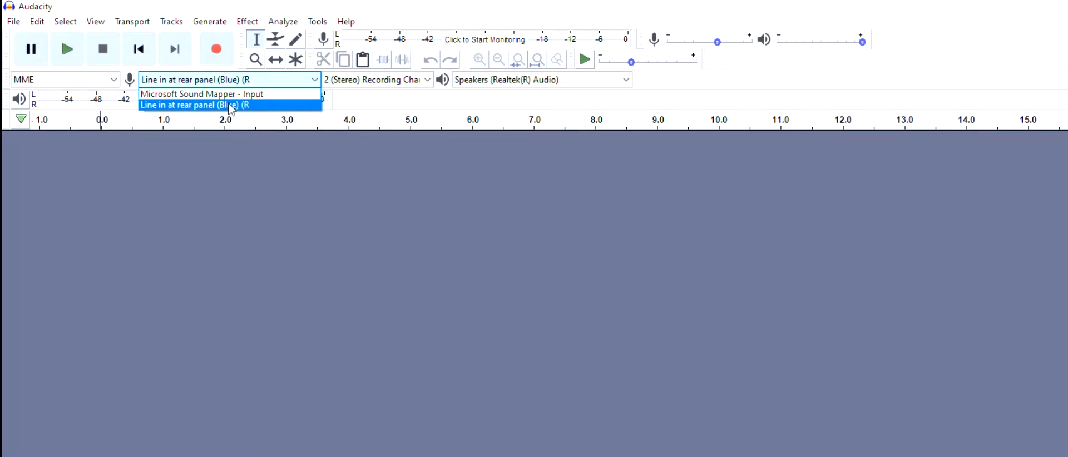
Step: Record from 'Line in at rear panel' with the project rate set to 192000 Hz
left_click(230, 104)
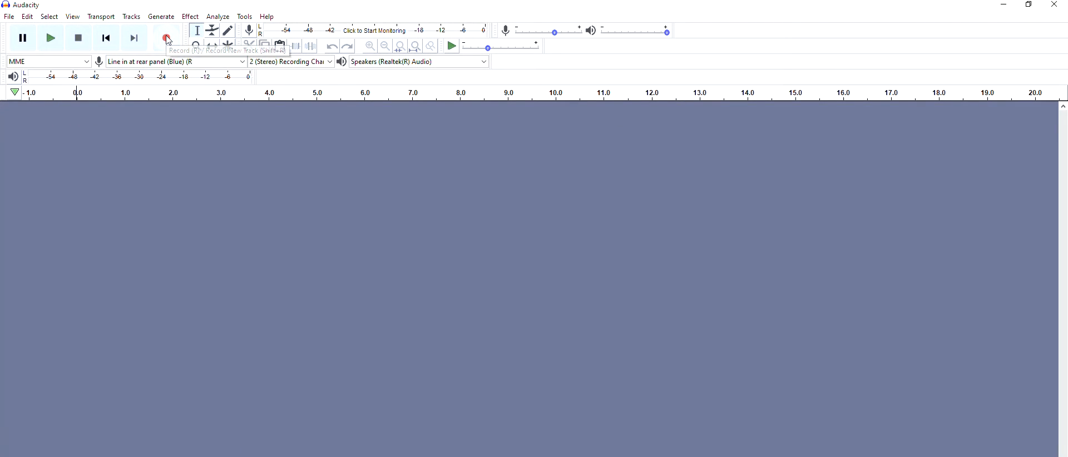
scroll("down", 3)
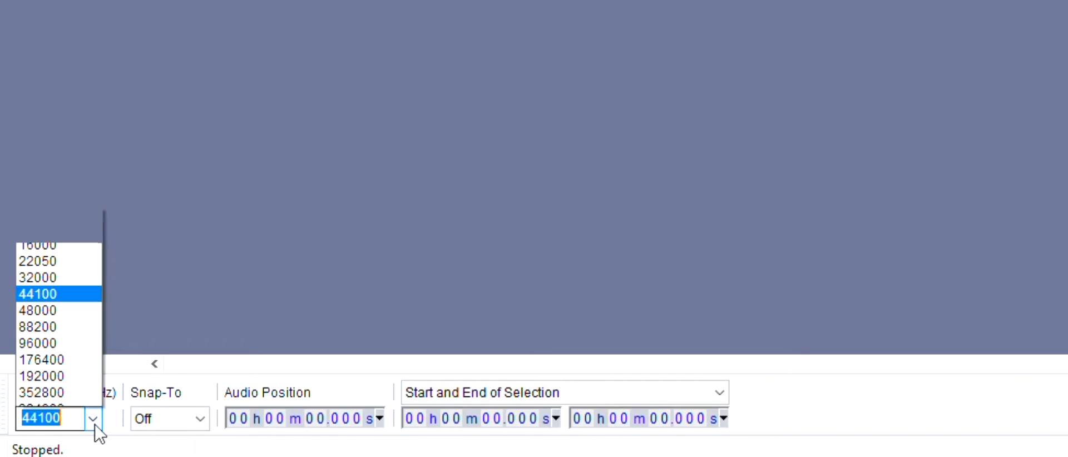
left_click(38, 293)
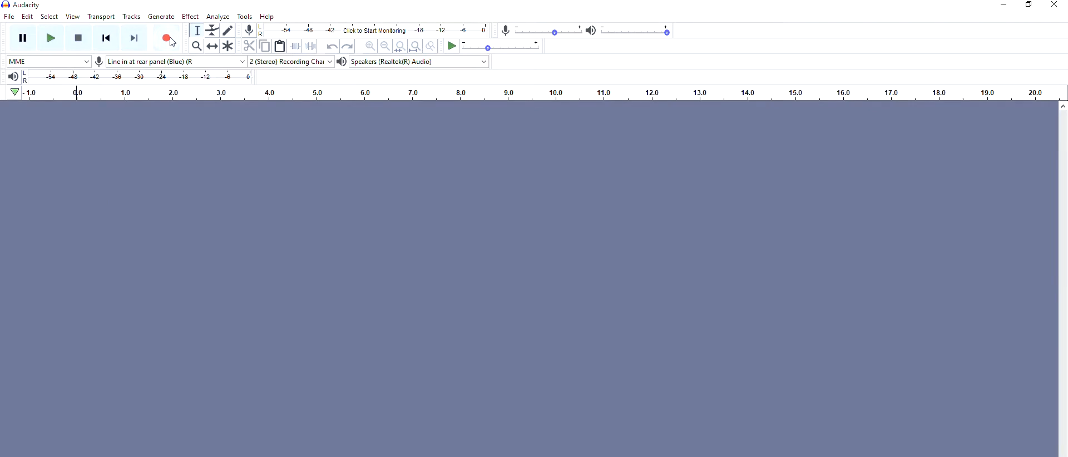
left_click(167, 38)
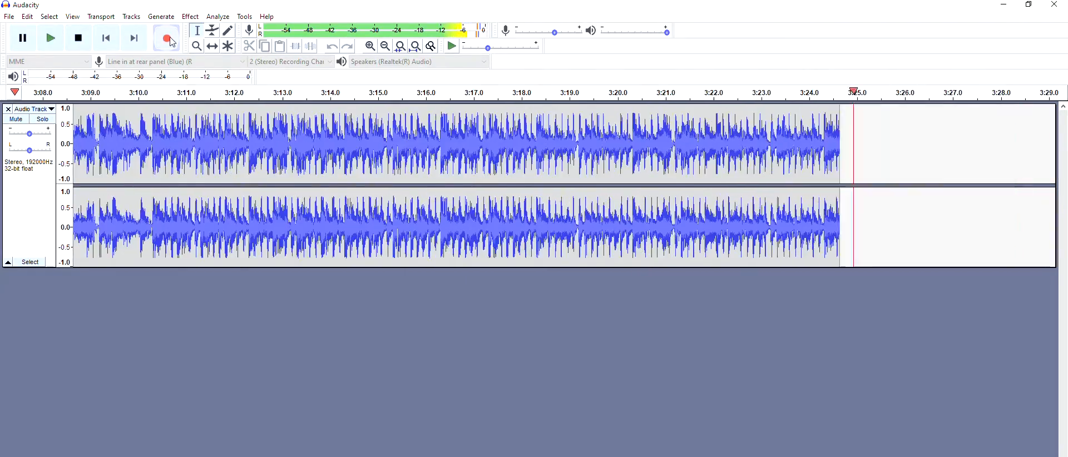
Step: Stop the recording, leaving a four-minute stereo track at 192000 Hz
left_click(78, 38)
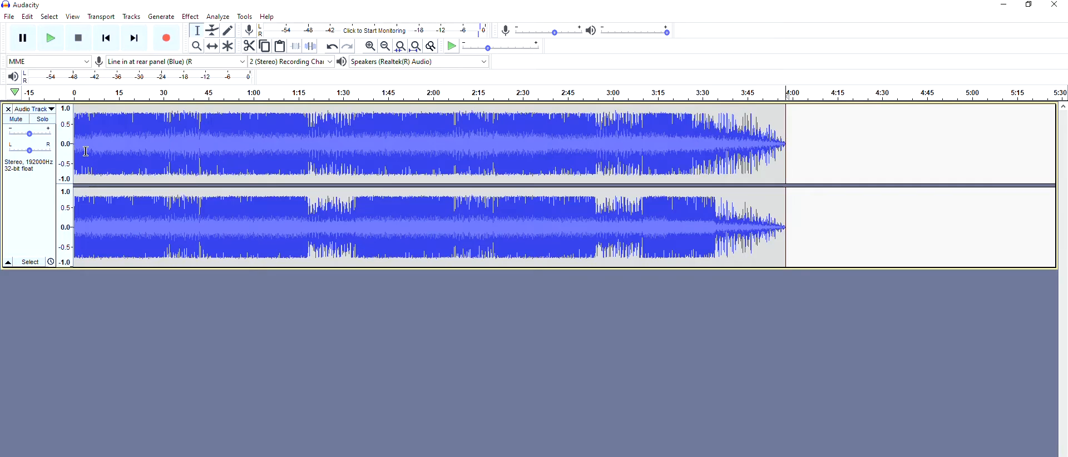
left_click(51, 37)
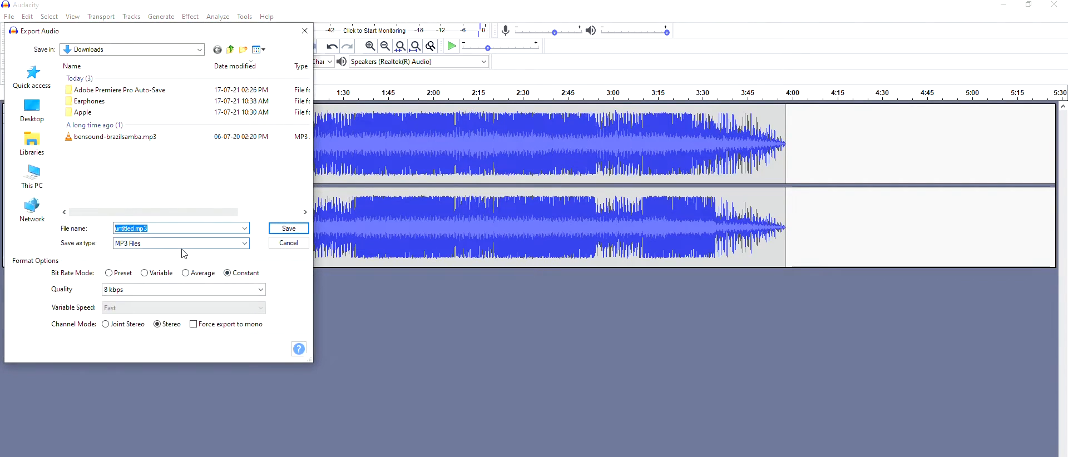
Step: Export the recording to Downloads as untitled.flac, 24-bit, compression level 8
left_click(179, 243)
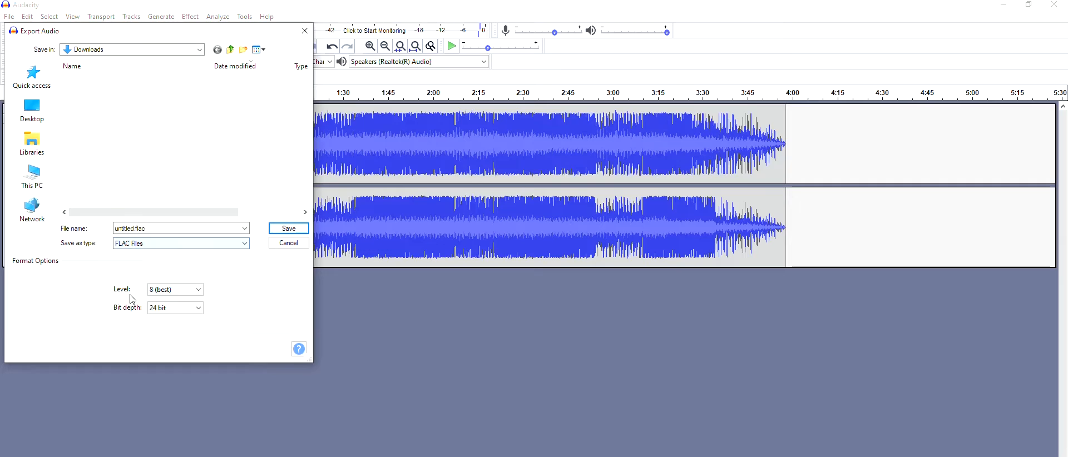
left_click(288, 228)
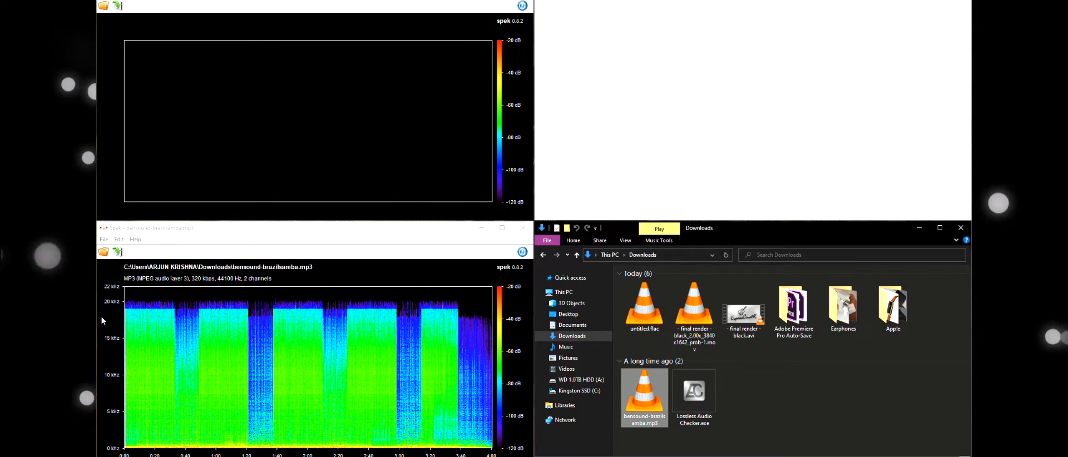
mouse_move(133, 309)
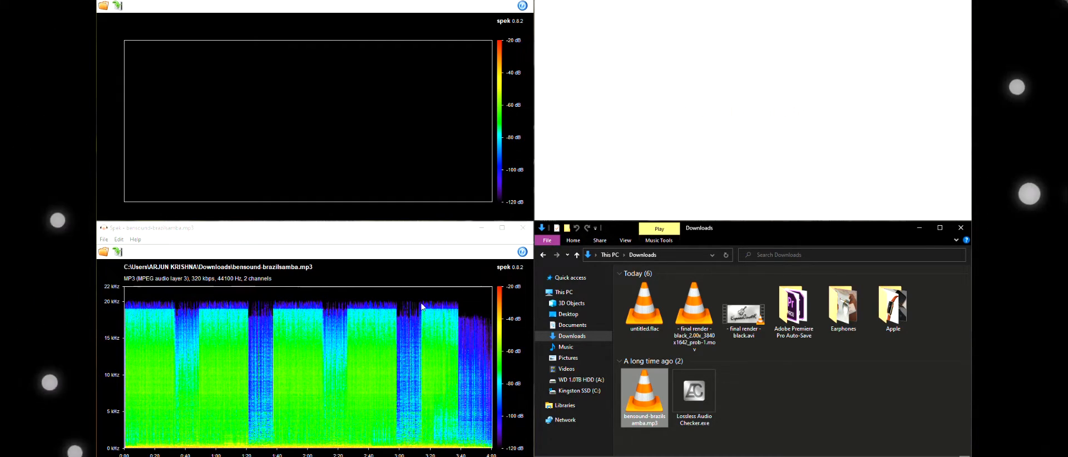
mouse_move(667, 441)
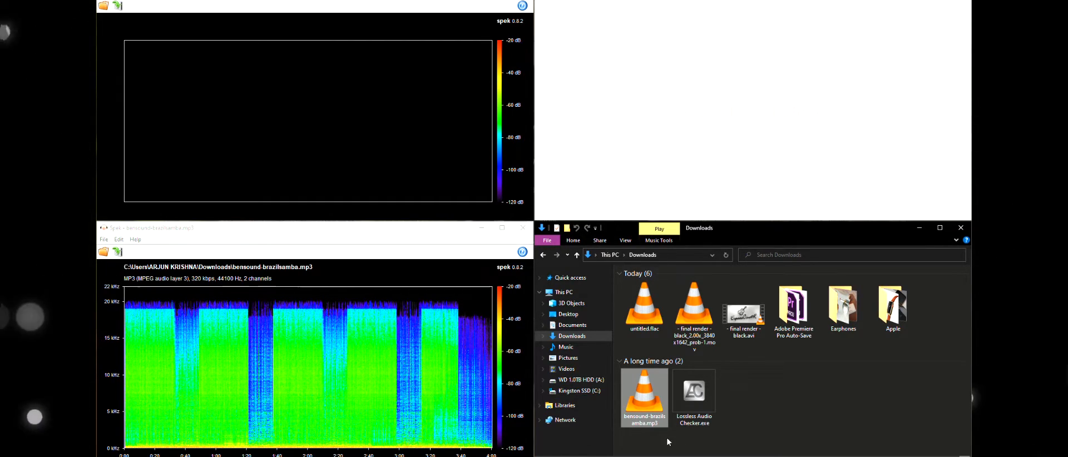
mouse_move(476, 245)
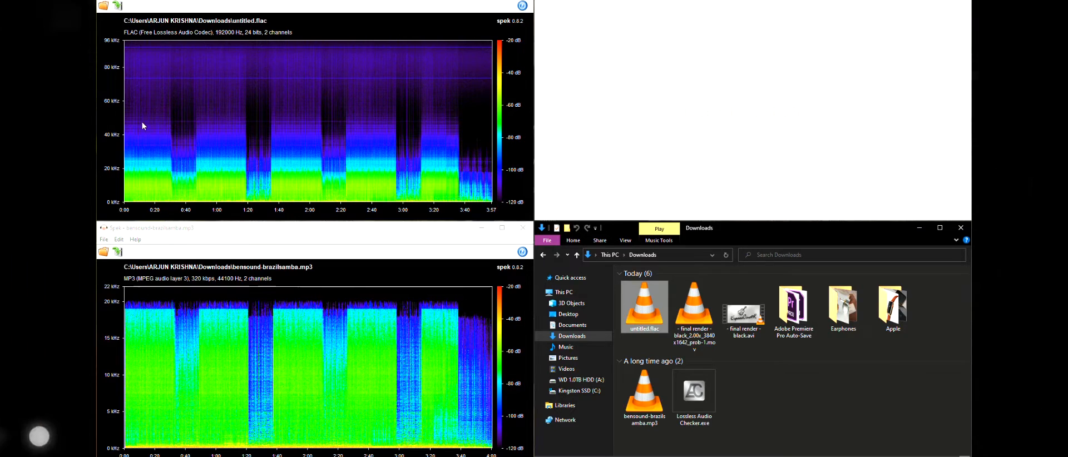
mouse_move(379, 145)
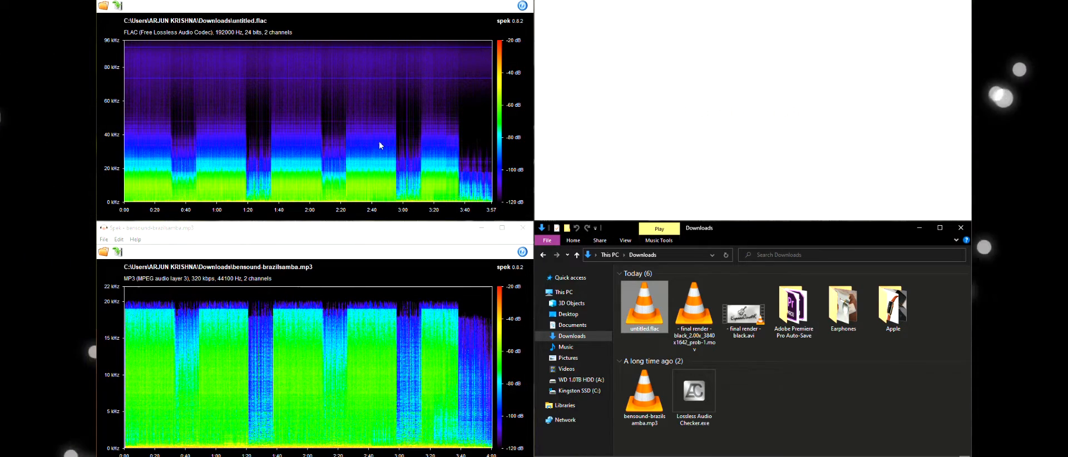
mouse_move(152, 89)
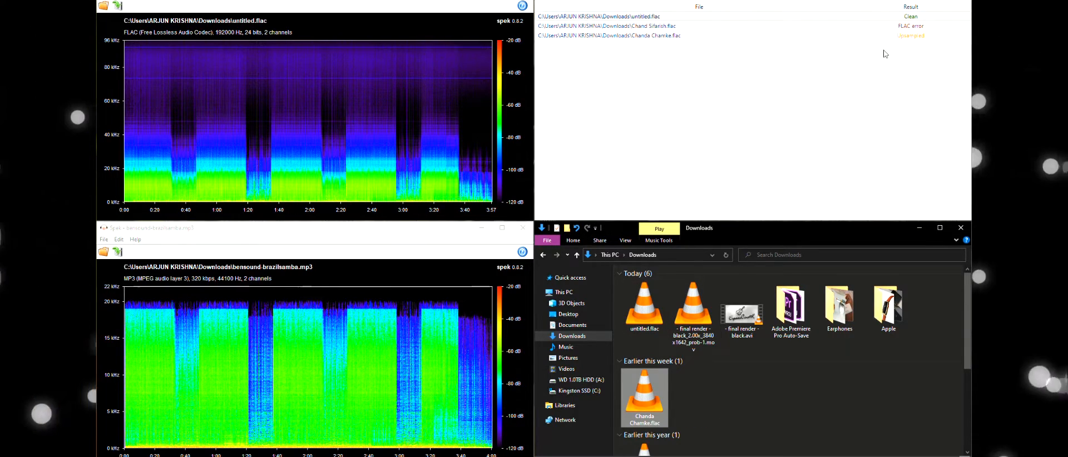
Step: Select the Chanda Chamke.flac result, rated Upsampled, in Lossless Audio Checker
left_click(609, 35)
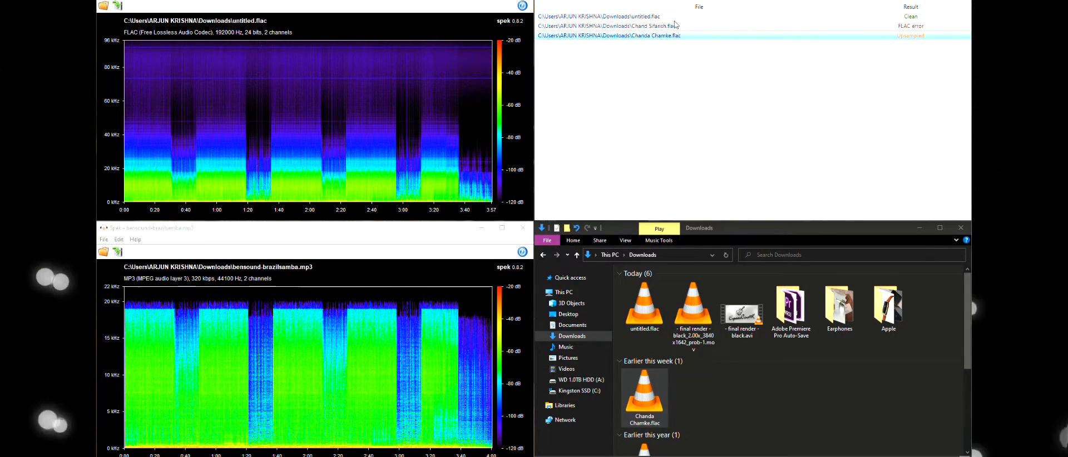